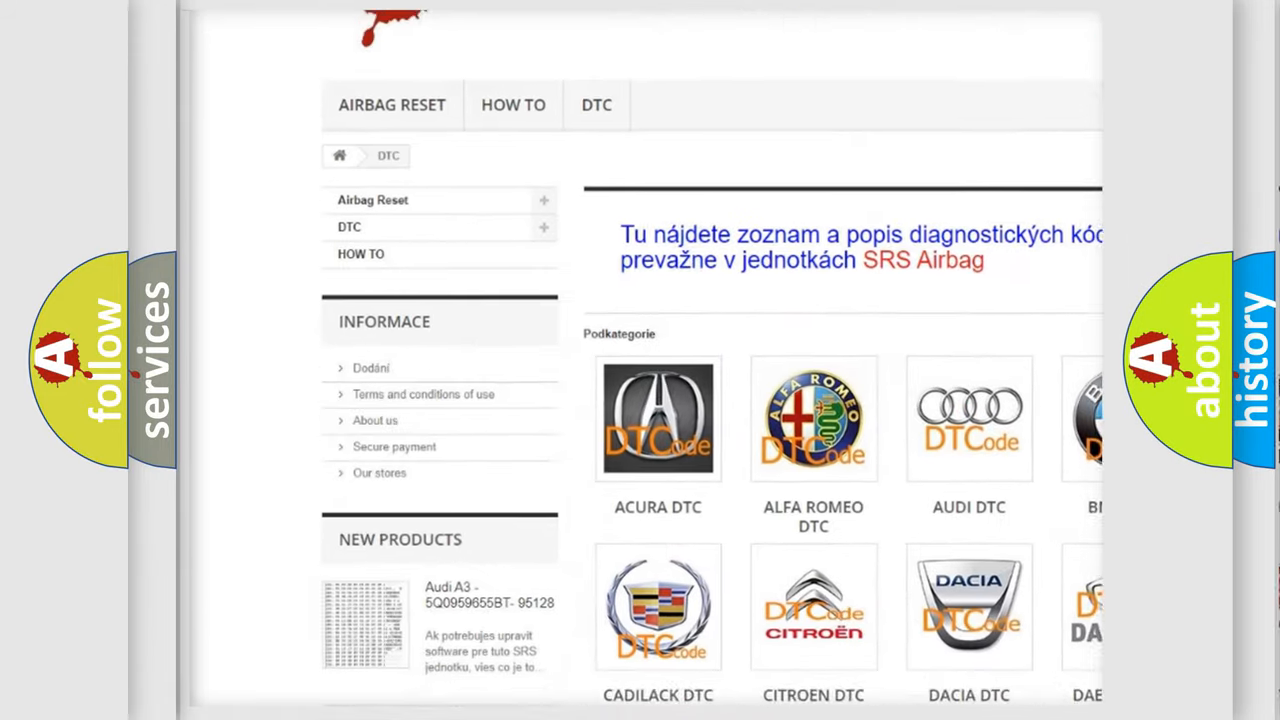
scroll(down, 3)
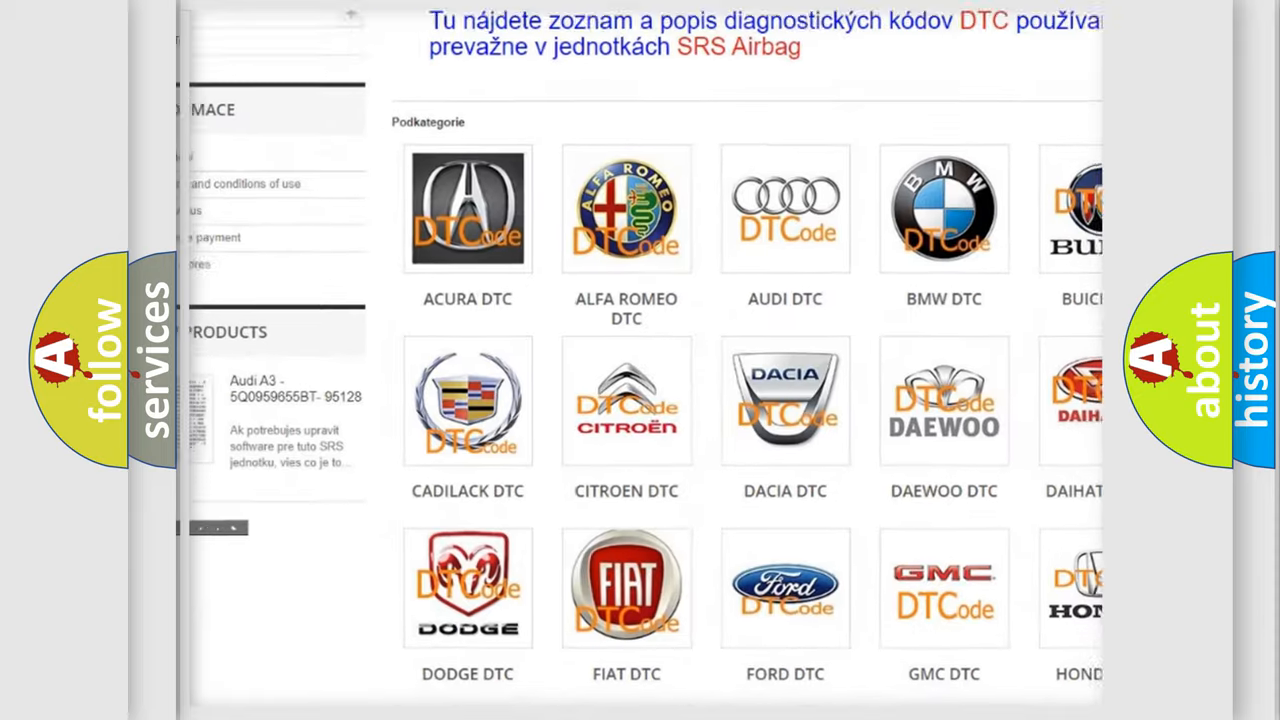
scroll(down, 3)
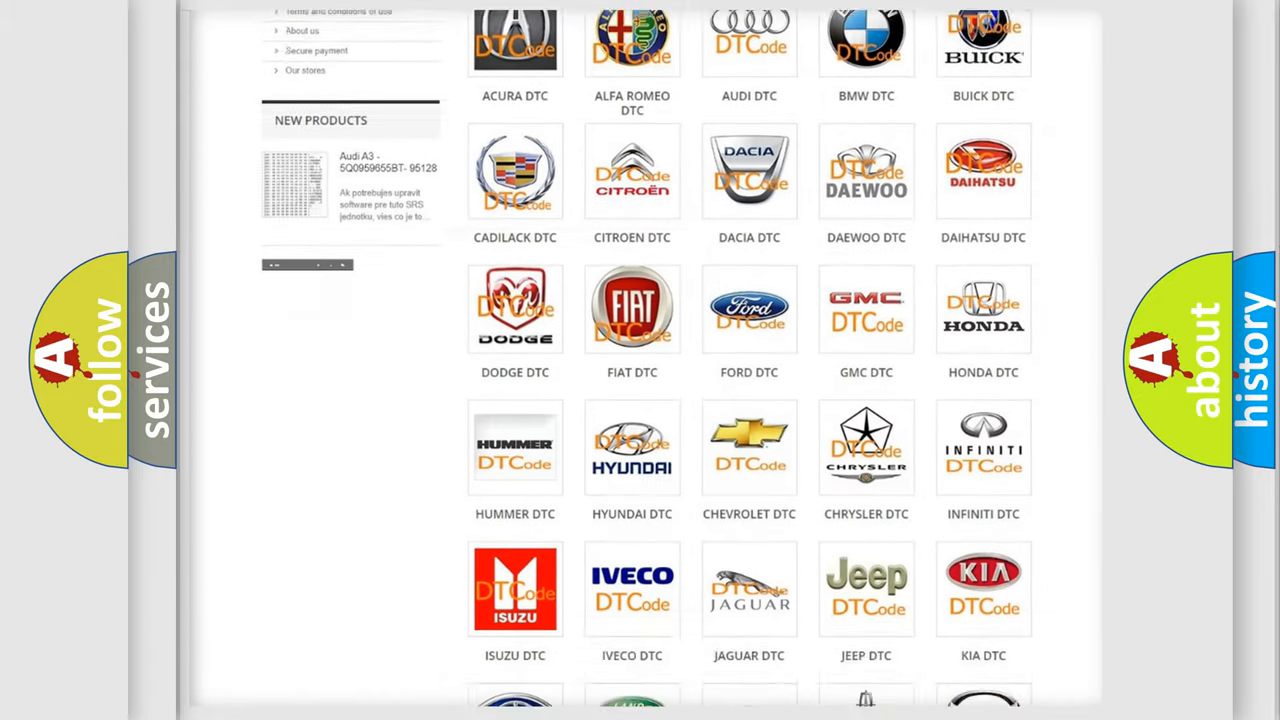
scroll(down, 3)
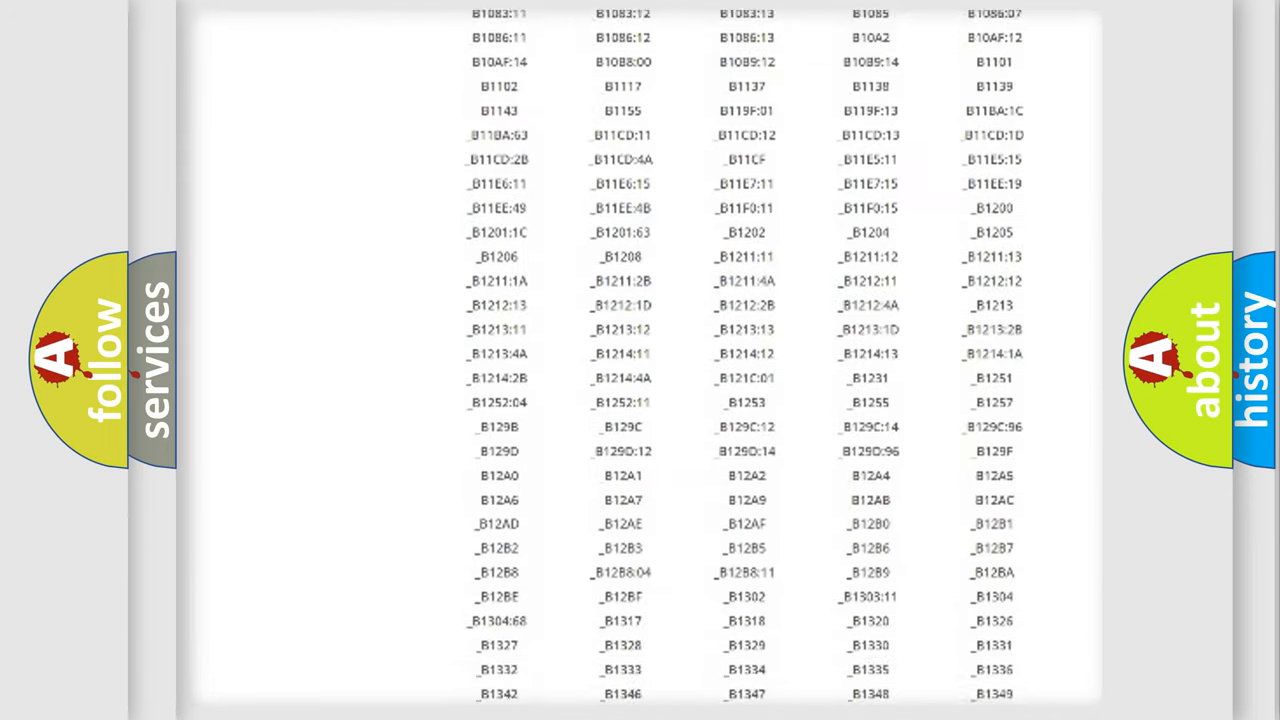
scroll(down, 3)
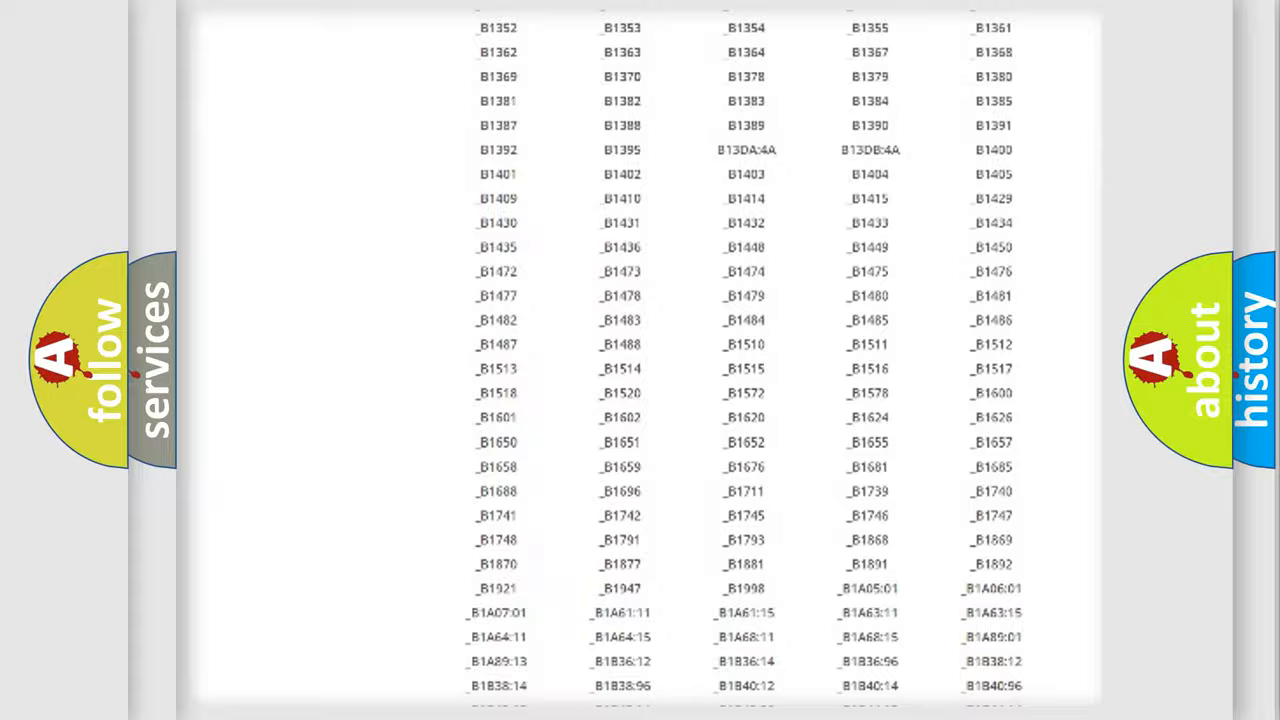